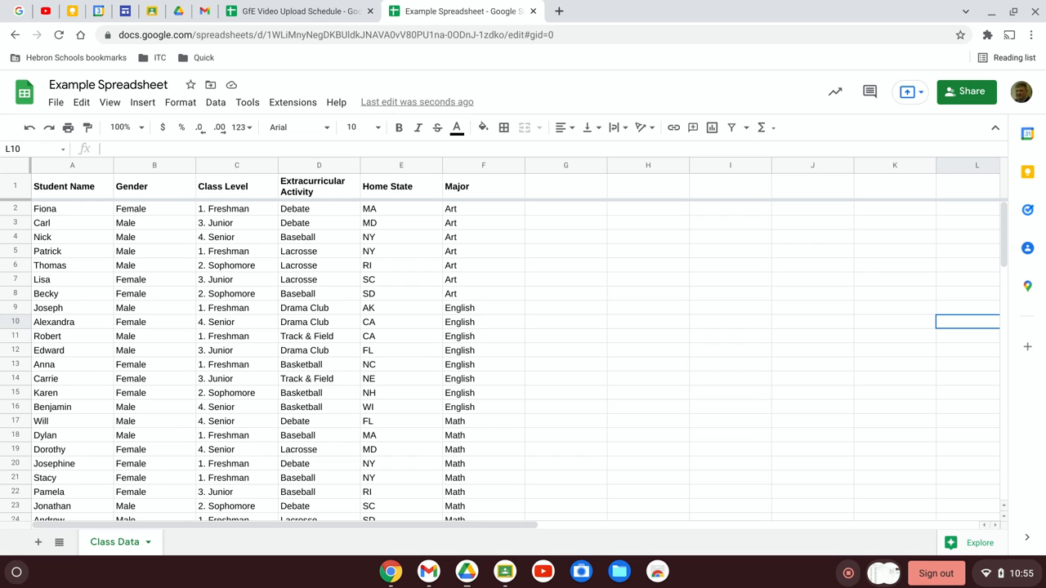
pyautogui.moveTo(146, 118)
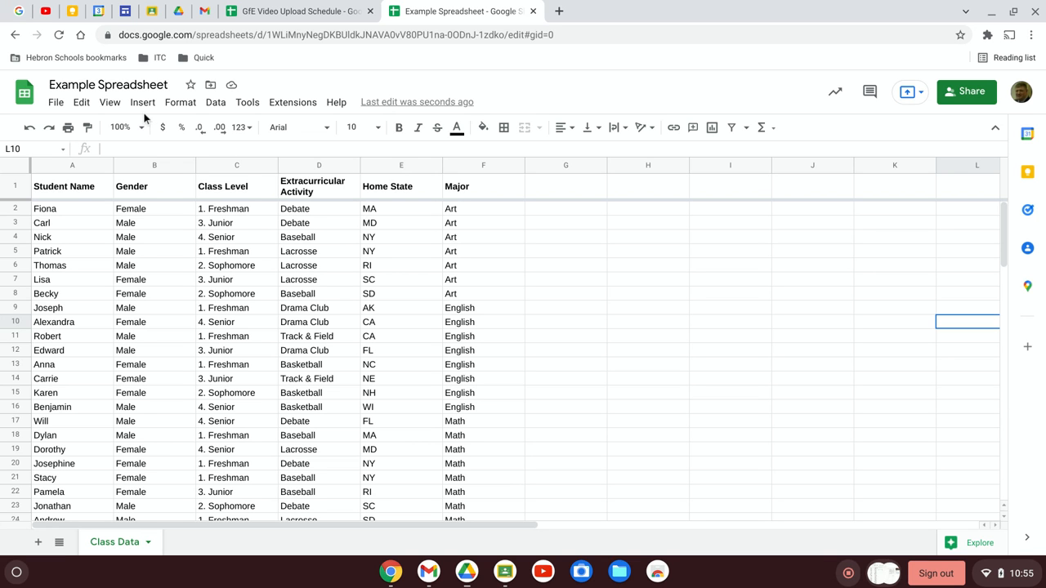
# - Show the Insert menu options for the Class Data sheet
pyautogui.click(142, 102)
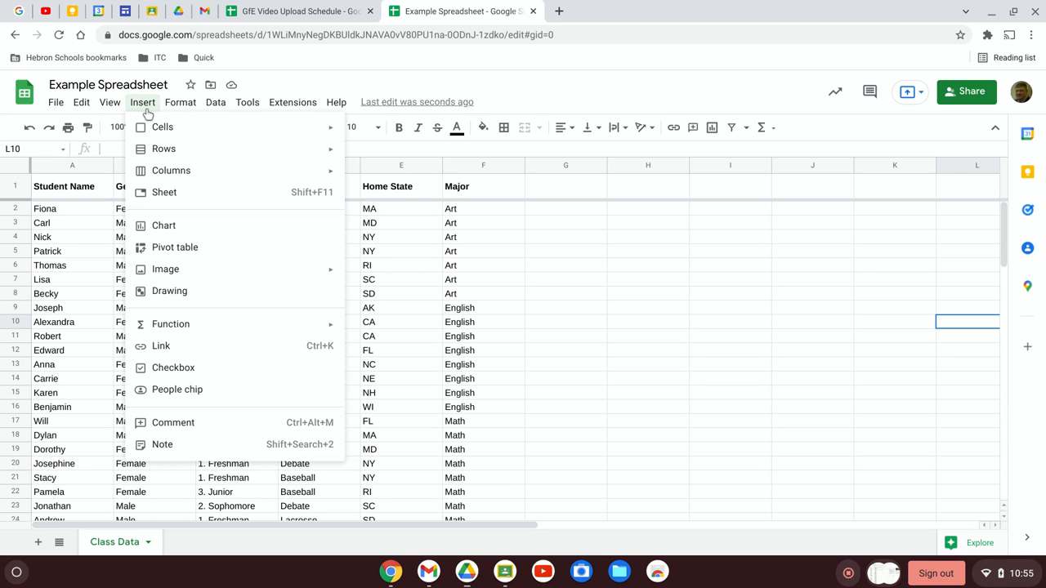
pyautogui.moveTo(163, 225)
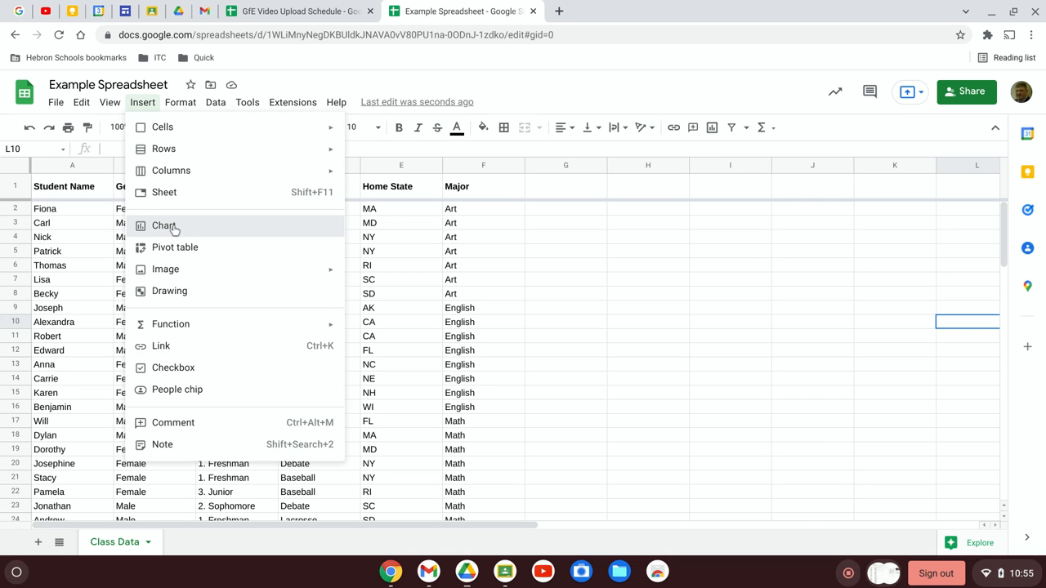
# - Insert an empty chart and clear its Data range field in the Chart editor
pyautogui.click(163, 225)
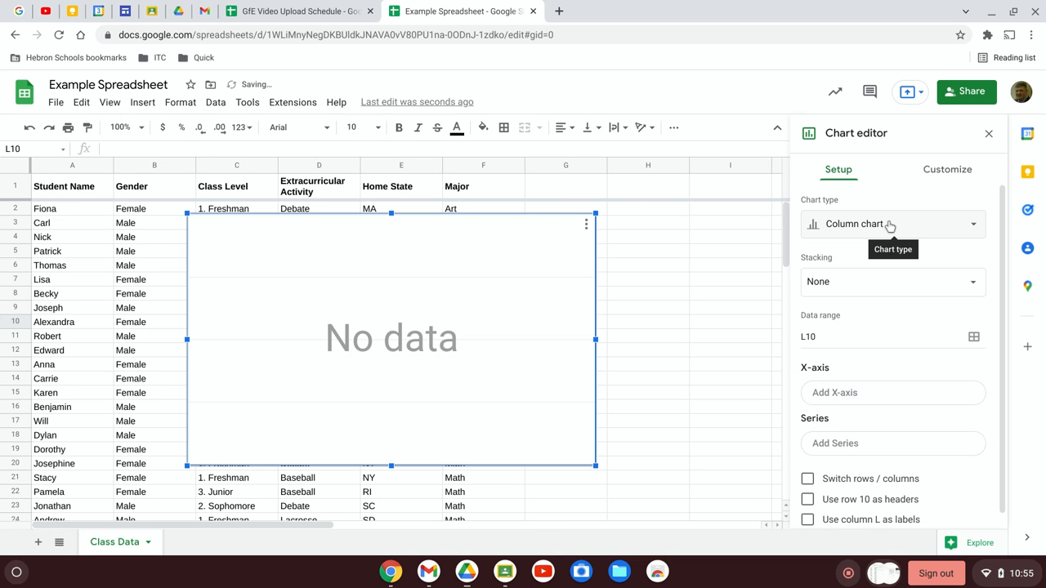
pyautogui.moveTo(902, 288)
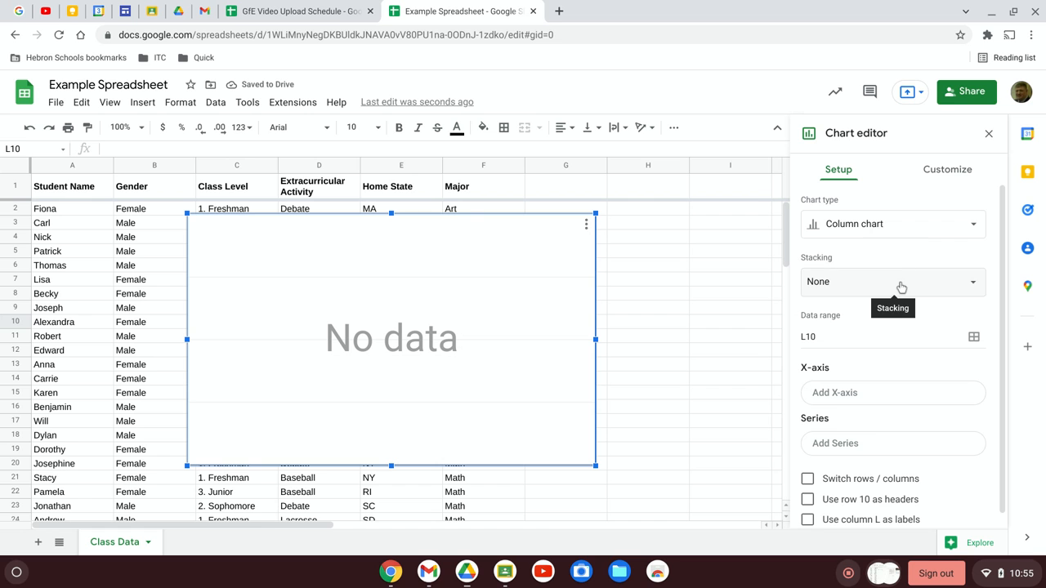
pyautogui.click(866, 336)
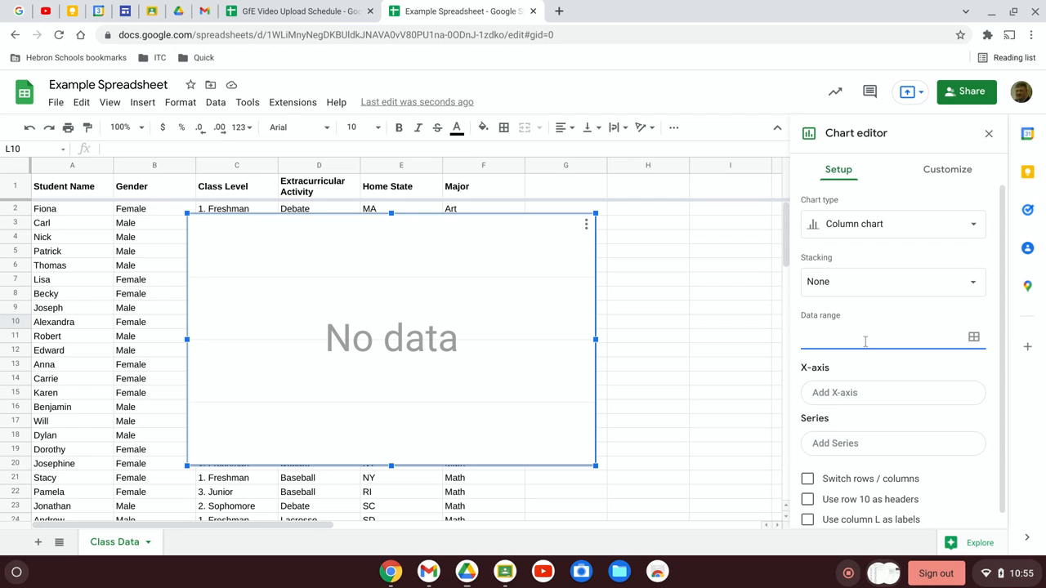
# - Use C2:C31 as the chart's data range with Aggregate enabled to count class levels
pyautogui.write('c2:c31')
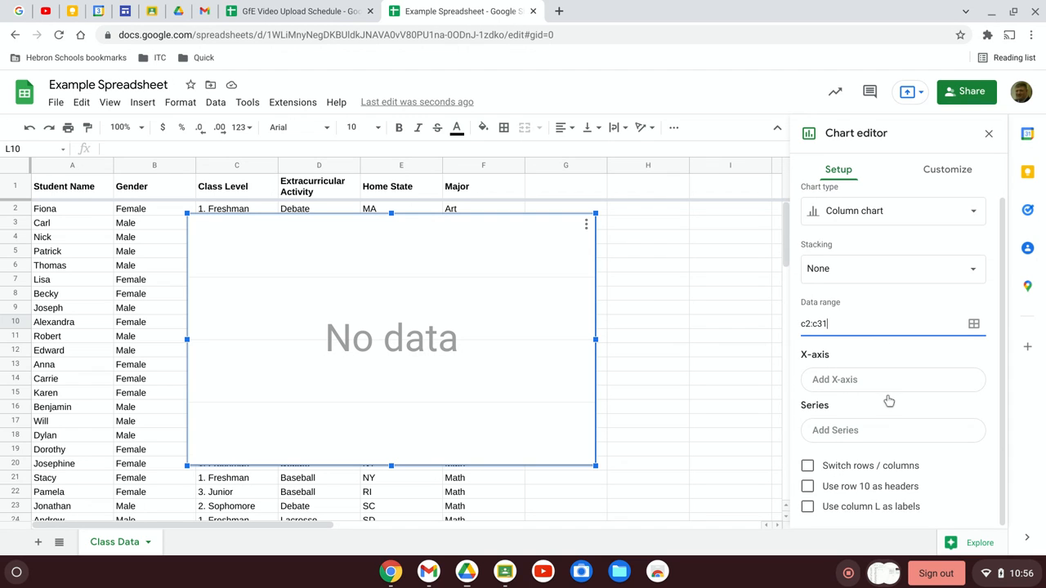
pyautogui.moveTo(896, 339)
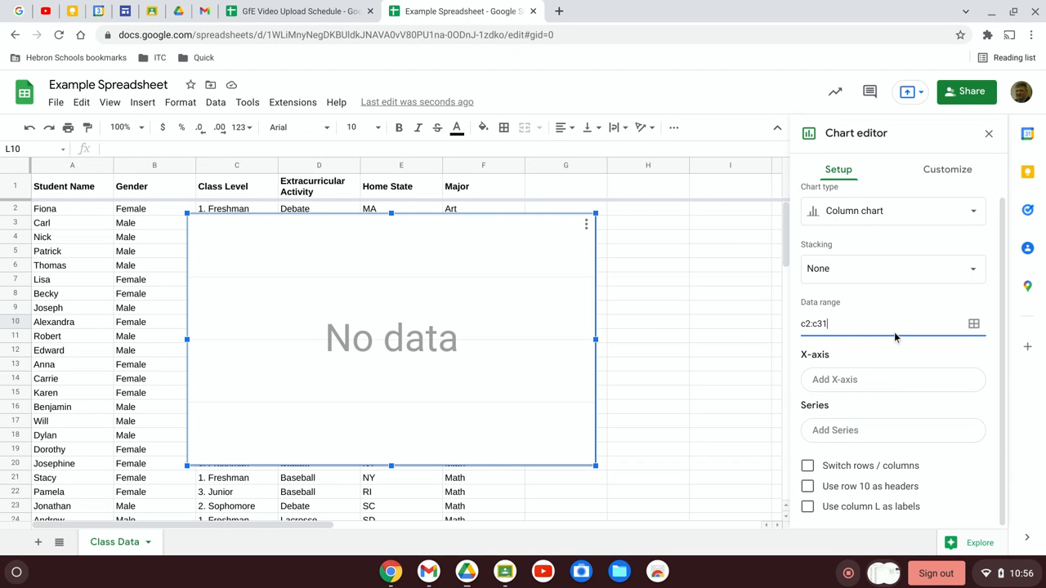
pyautogui.moveTo(892, 268)
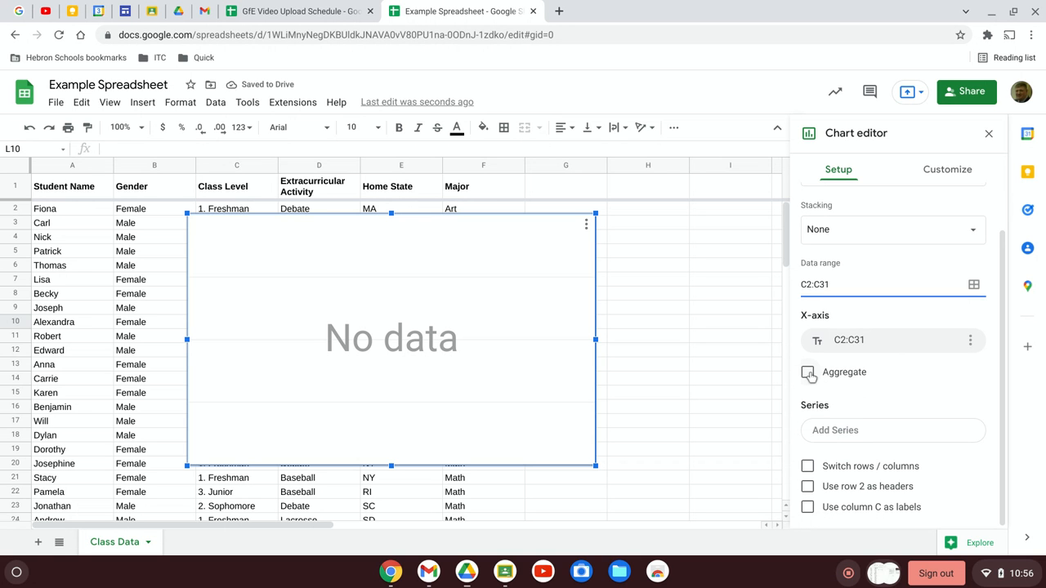
pyautogui.click(807, 372)
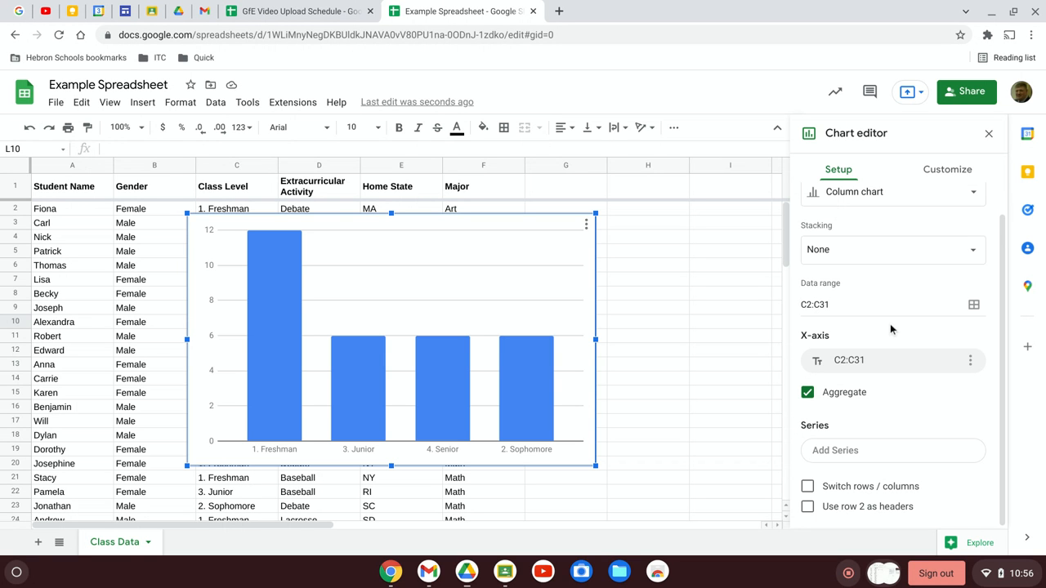
pyautogui.click(947, 169)
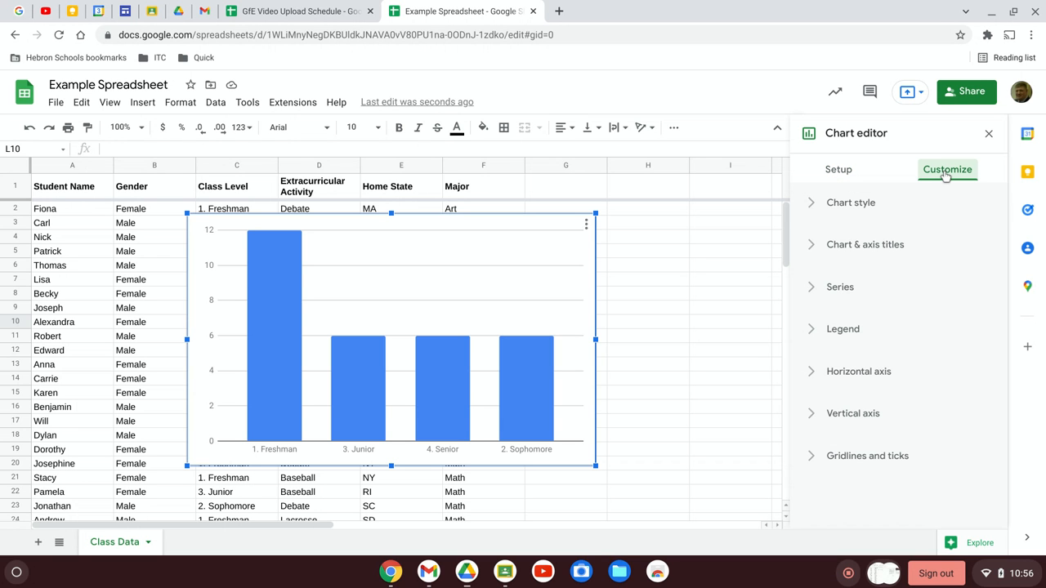
pyautogui.moveTo(813, 251)
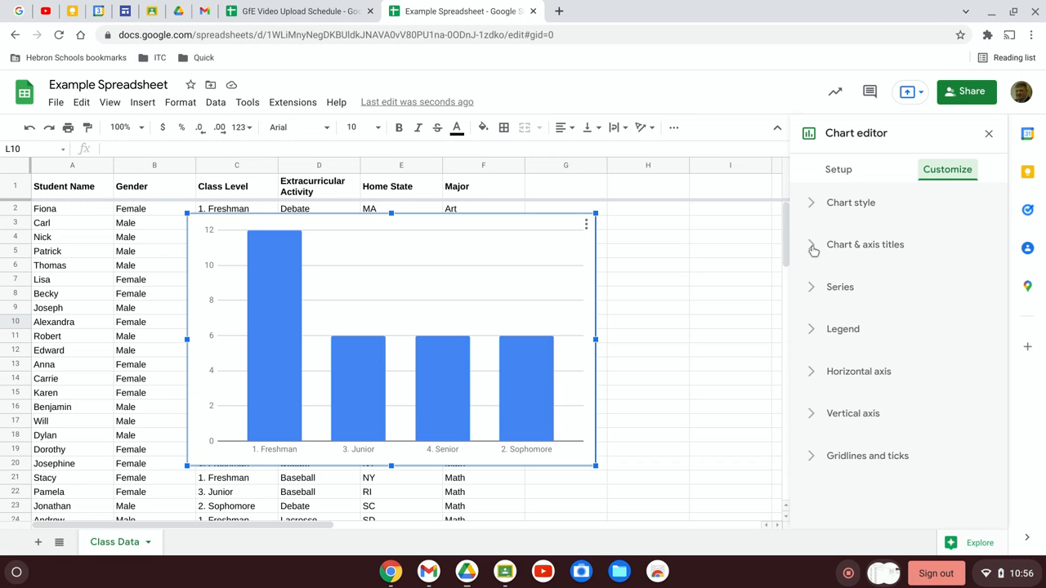
# - Set the chart title to 'Relative Class Sizes' under Chart & axis titles
pyautogui.click(864, 245)
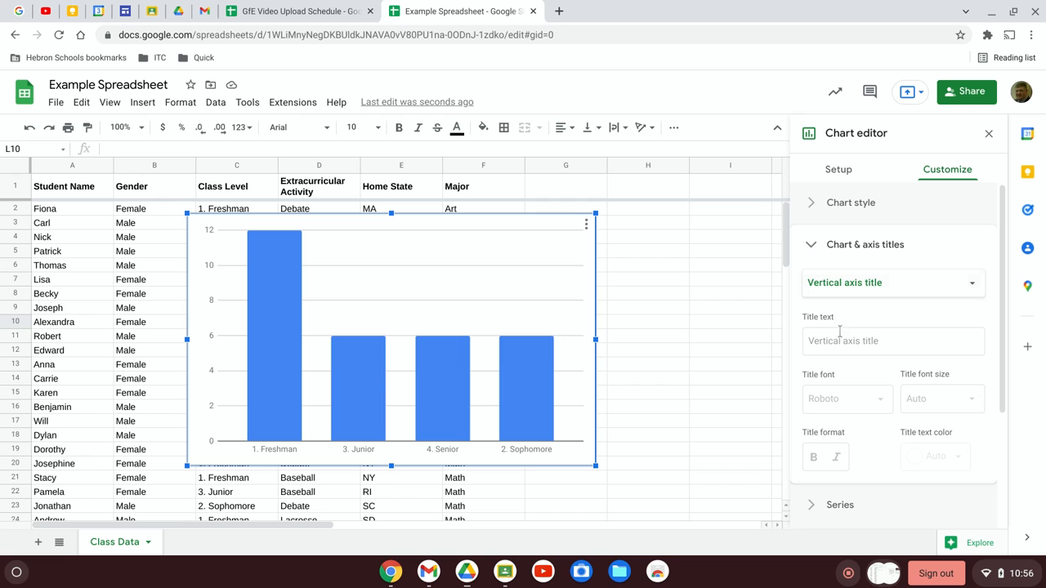
pyautogui.click(892, 281)
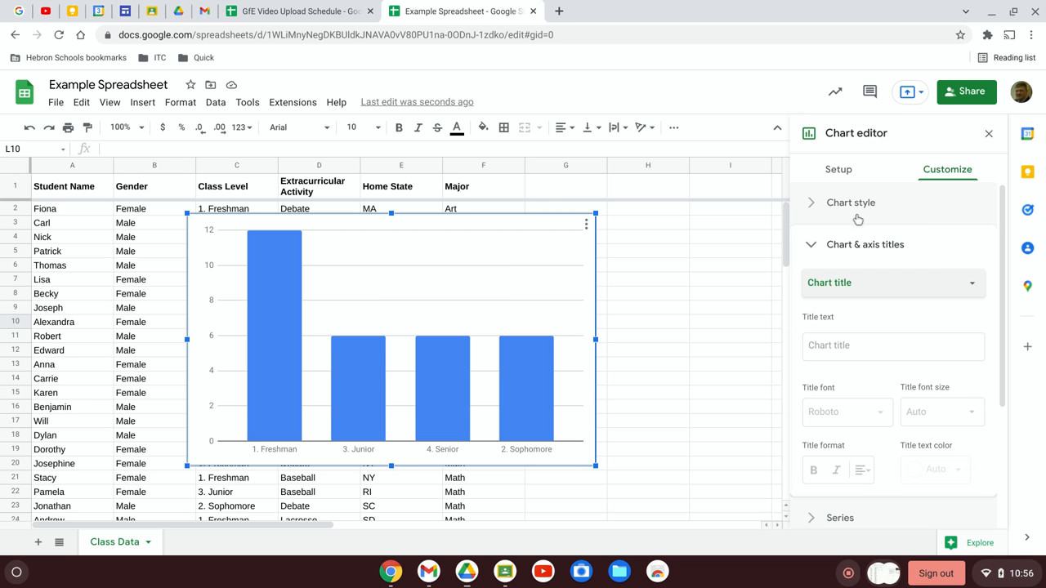
pyautogui.click(892, 347)
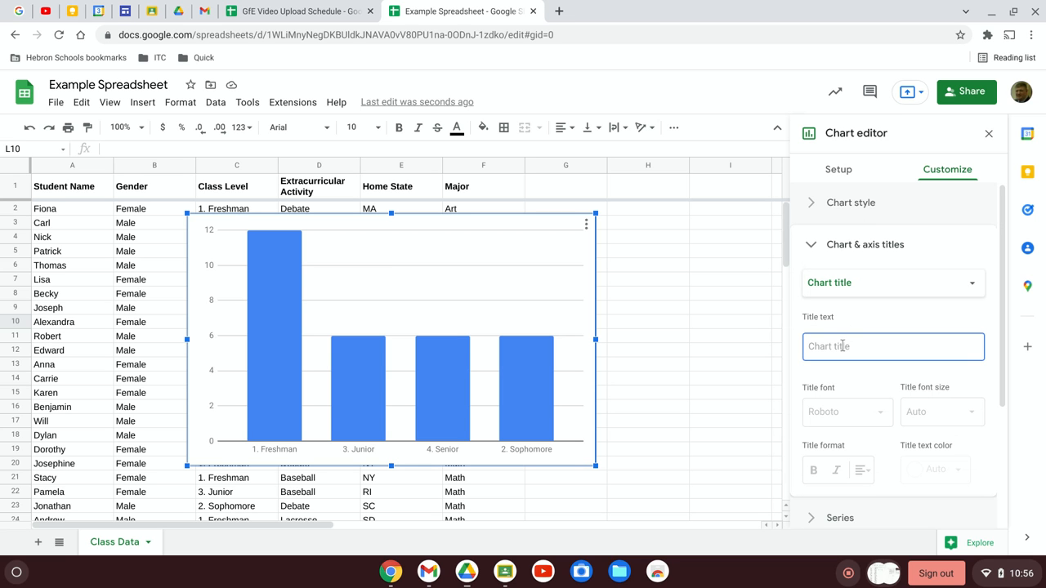
pyautogui.write('Relative Class Sizes')
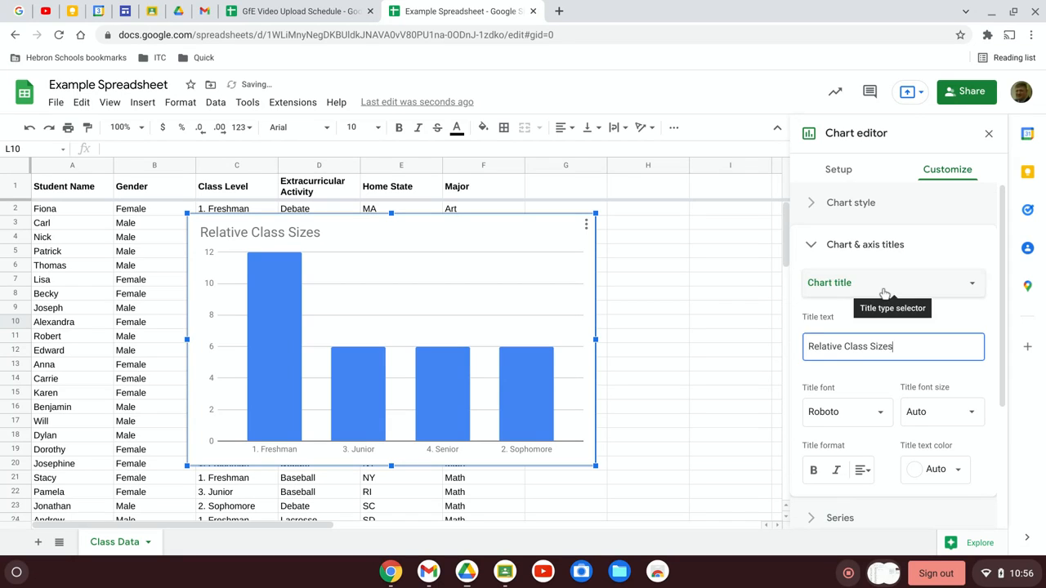
# - Set the horizontal axis title to 'Classes' and the vertical axis title to 'Size'
pyautogui.click(891, 281)
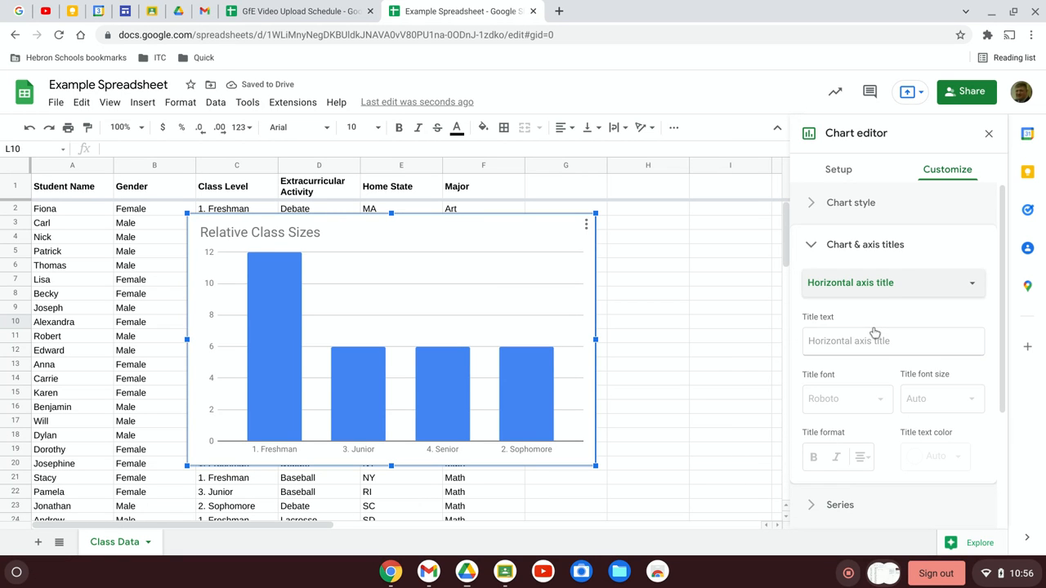
pyautogui.write('Classes')
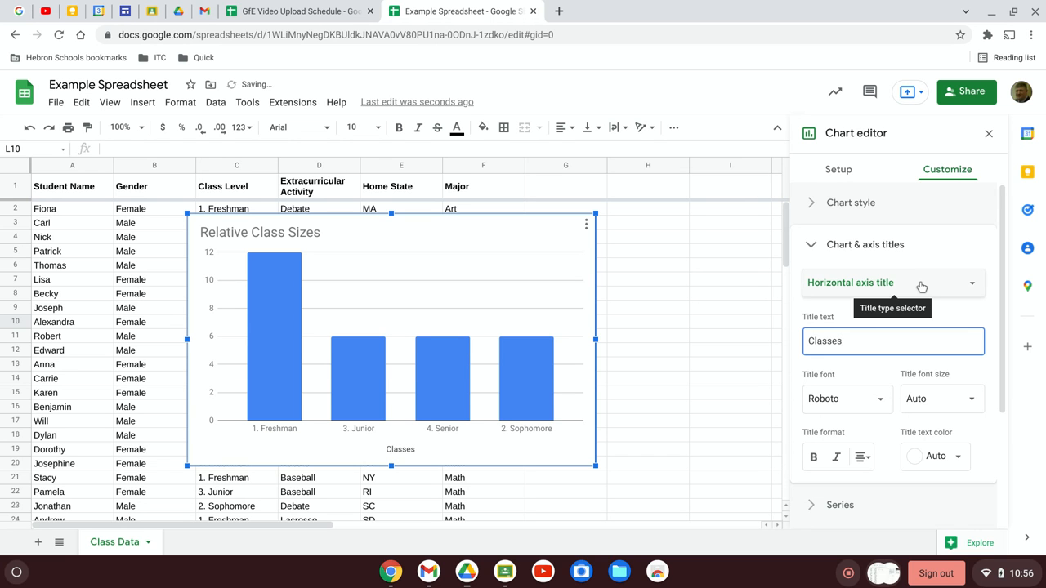
pyautogui.click(891, 281)
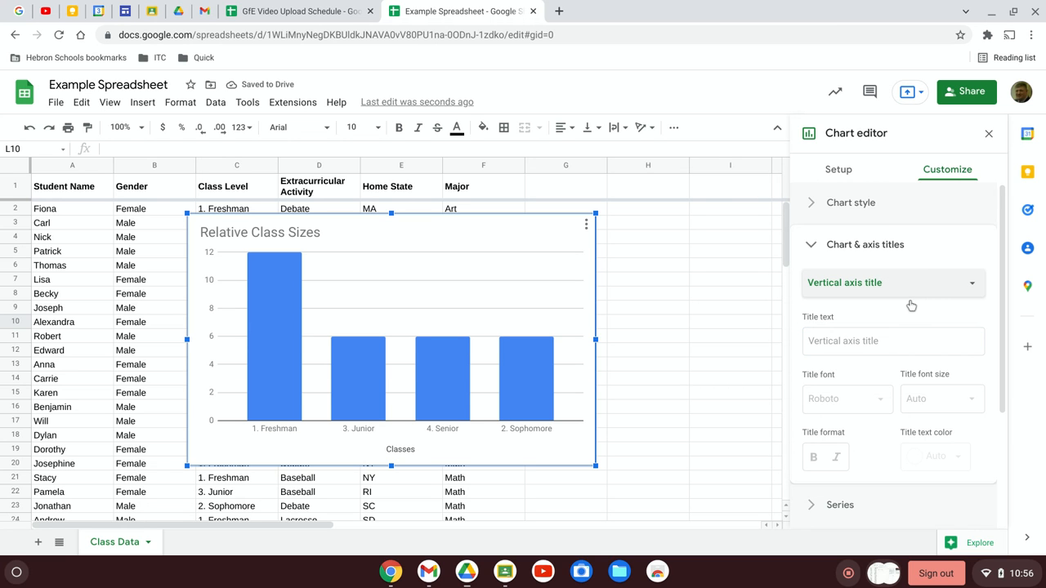
pyautogui.write('S')
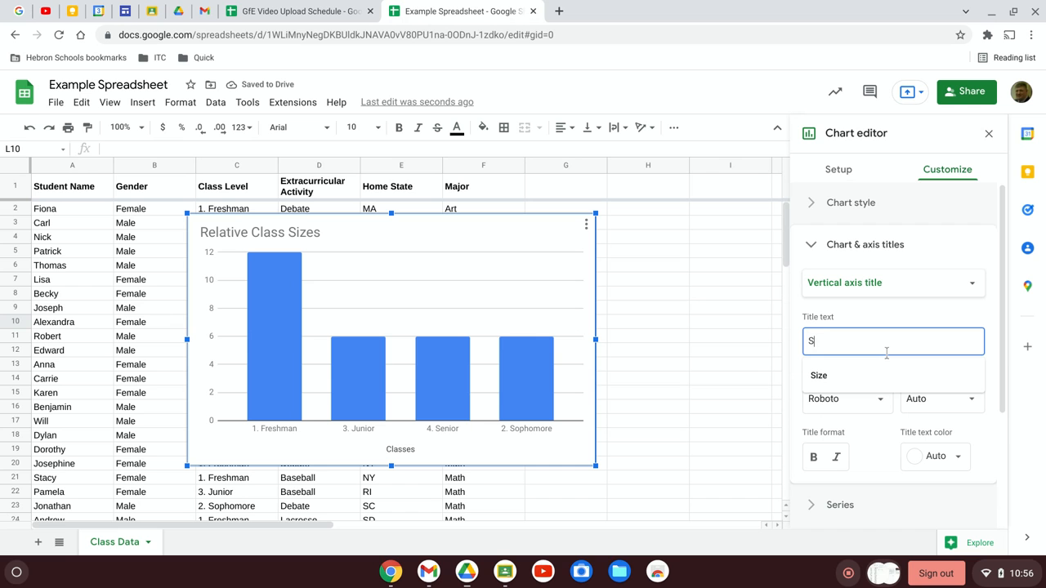
pyautogui.write('ize')
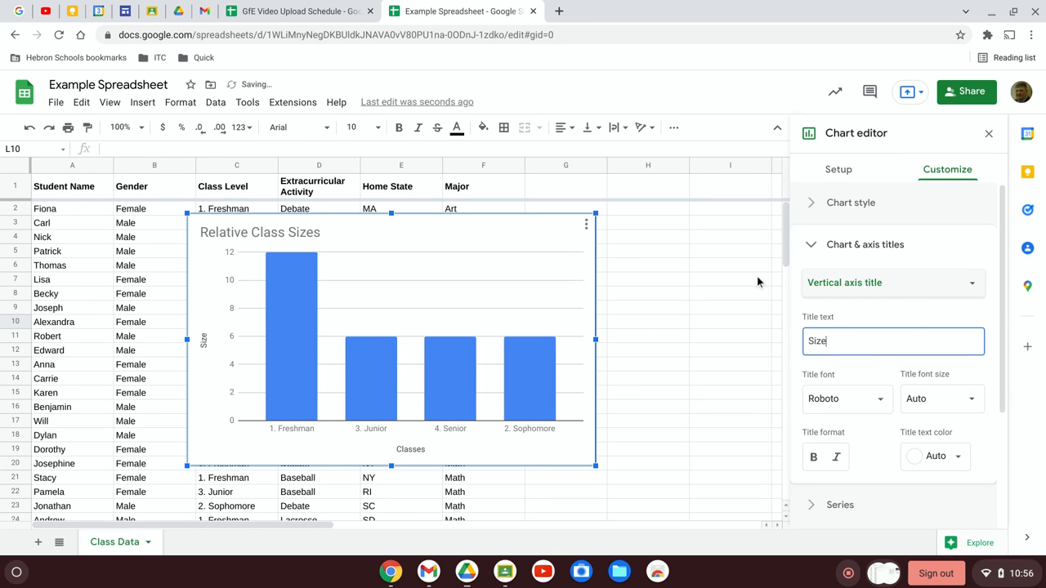
pyautogui.click(988, 132)
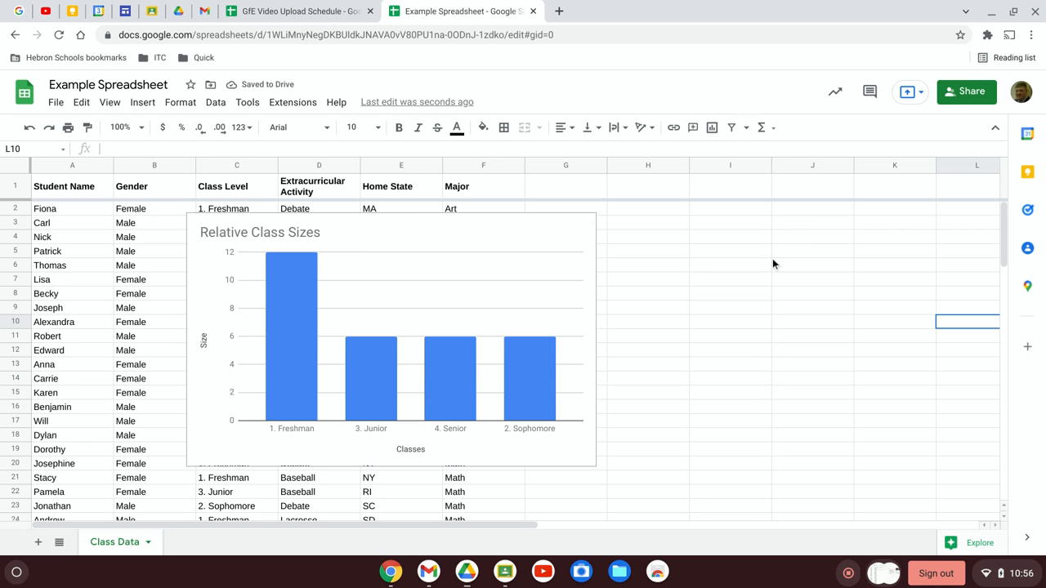
pyautogui.moveTo(451, 238)
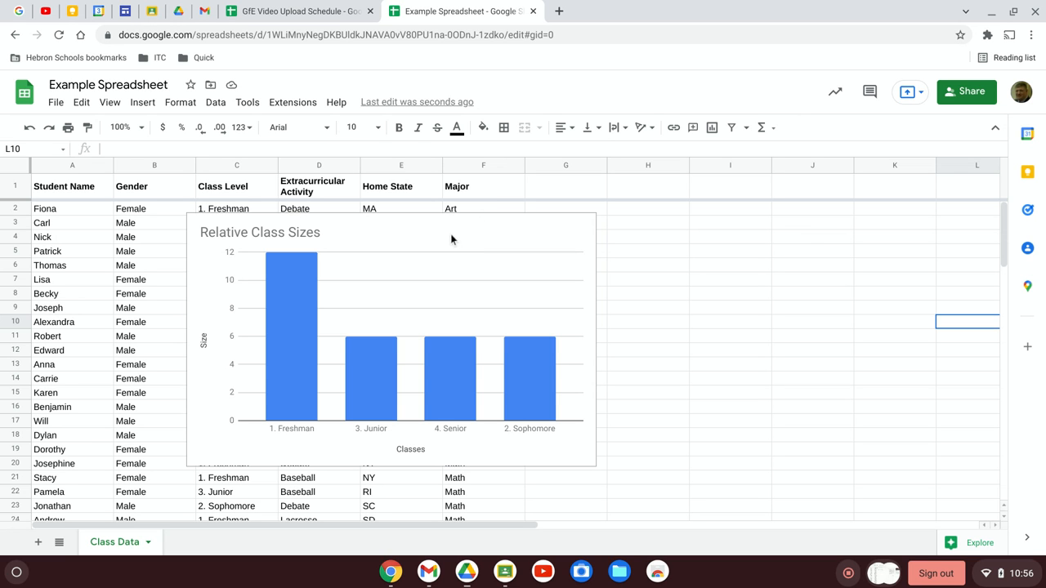
pyautogui.moveTo(817, 255)
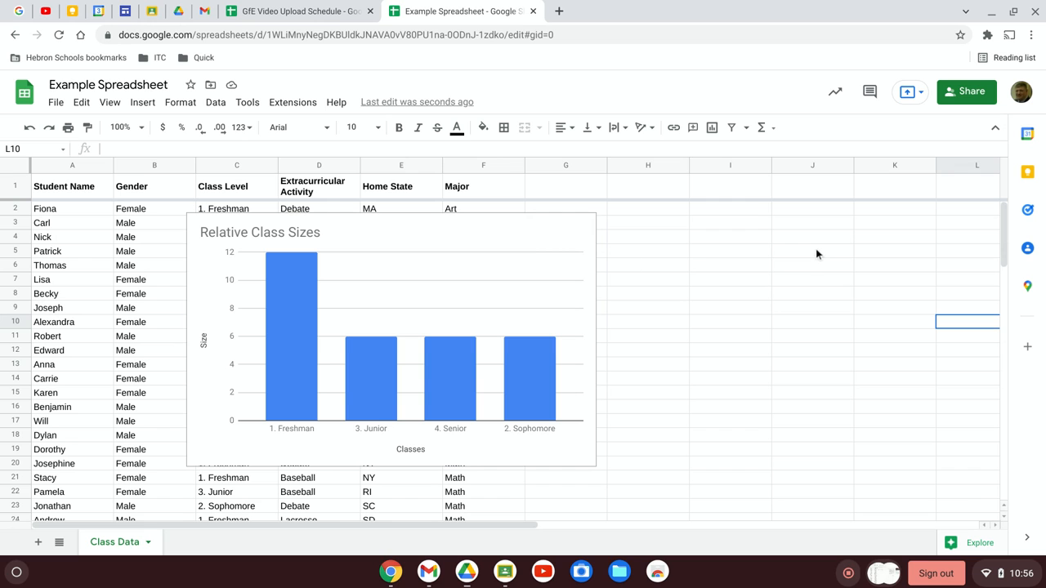
pyautogui.moveTo(788, 239)
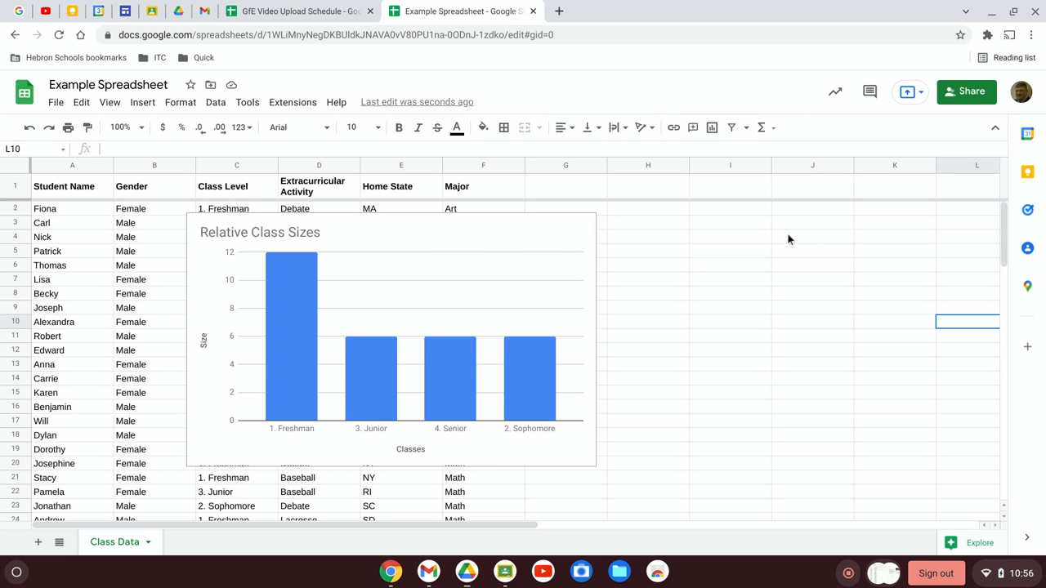
# - Select the finished class-size chart on the sheet
pyautogui.click(390, 335)
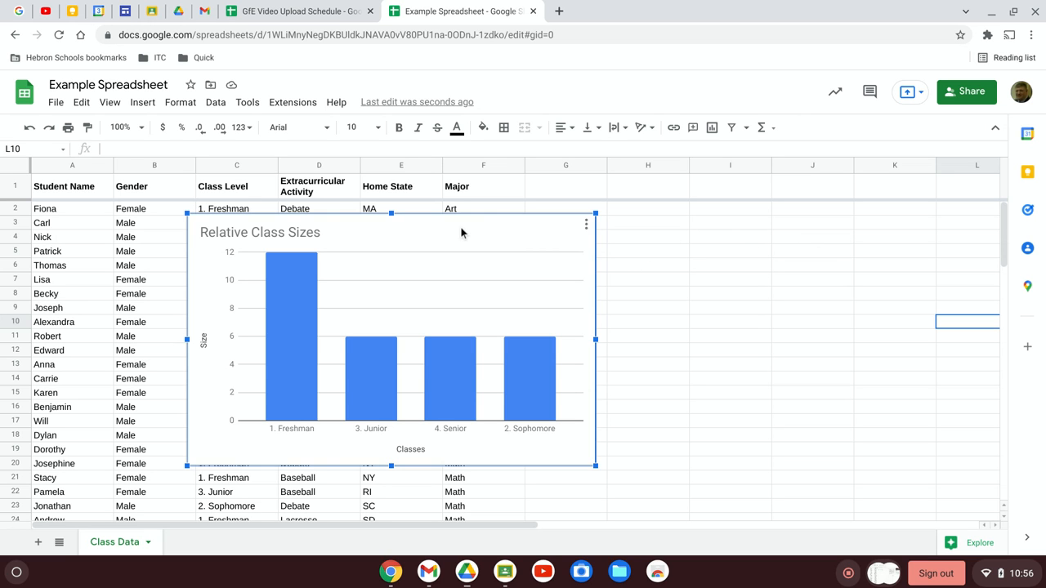